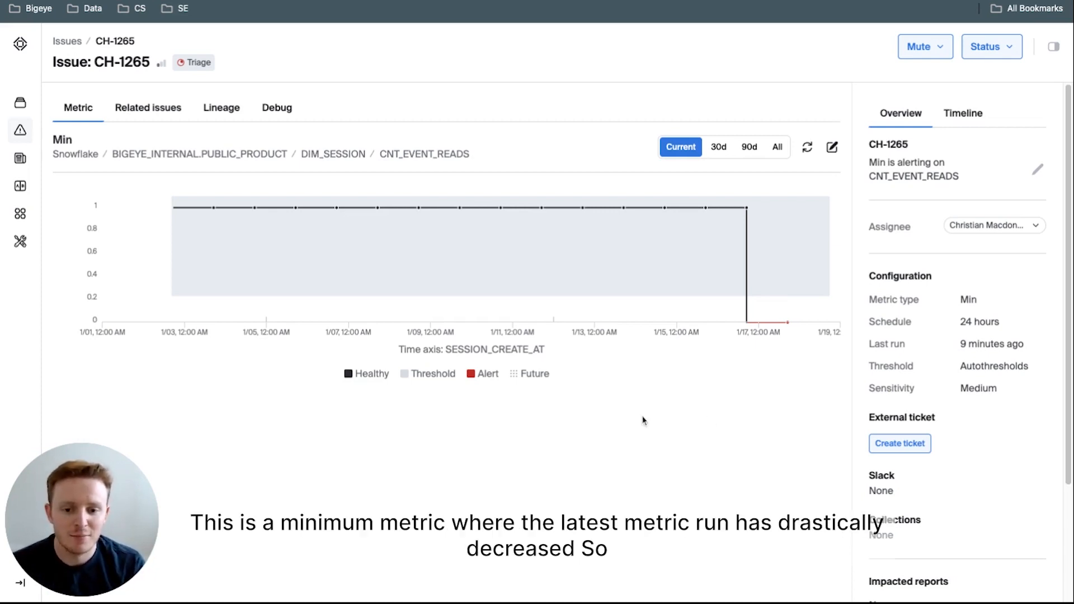
pyautogui.moveTo(559, 440)
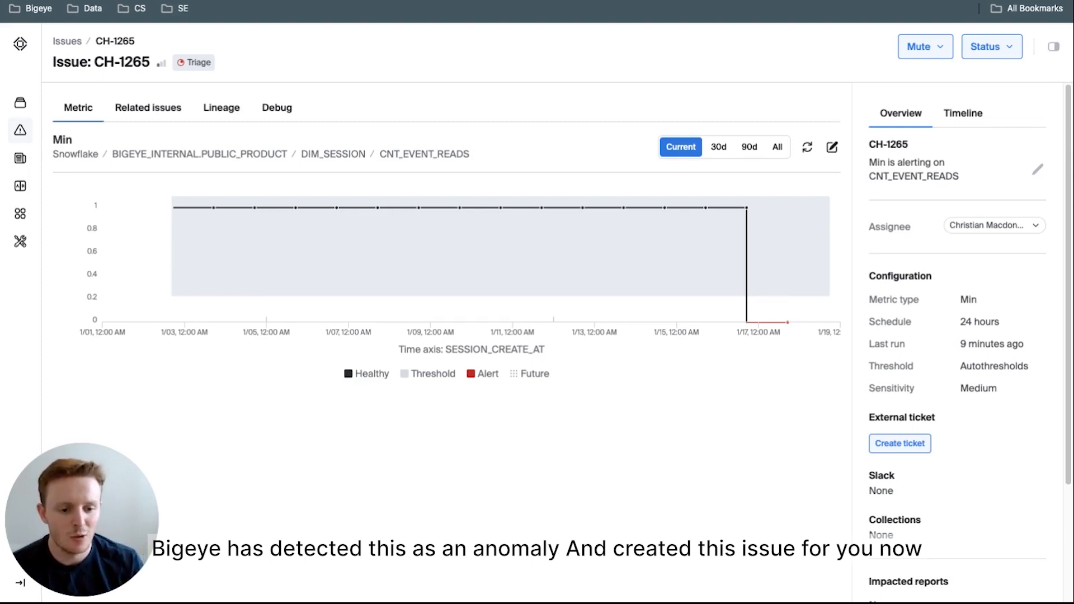
# Create a ServiceNow ticket for issue CH-1265 from the External ticket section.
pyautogui.scroll(-3)
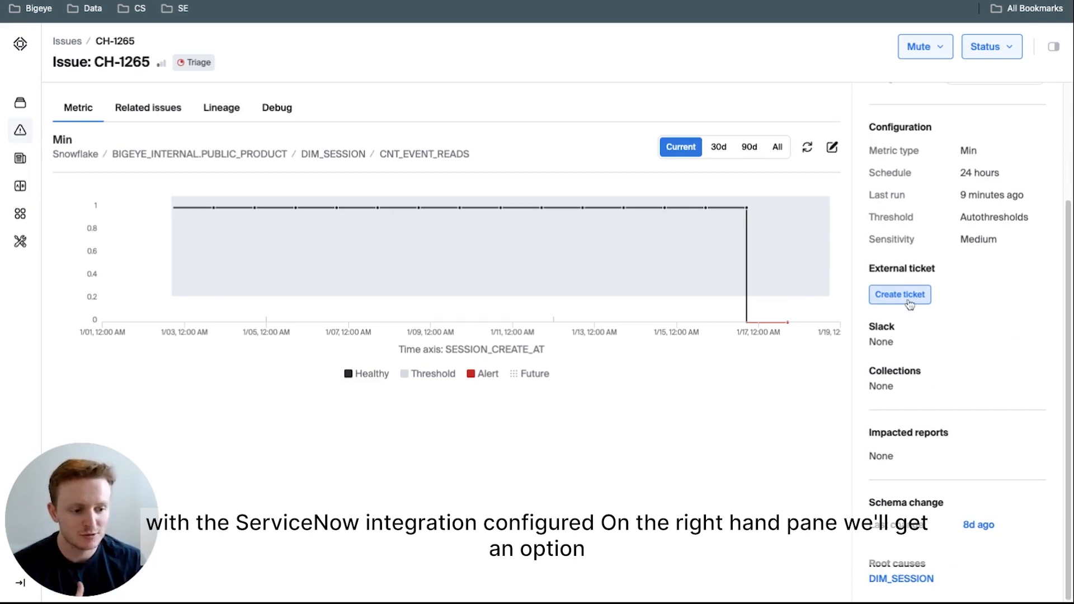
pyautogui.click(899, 294)
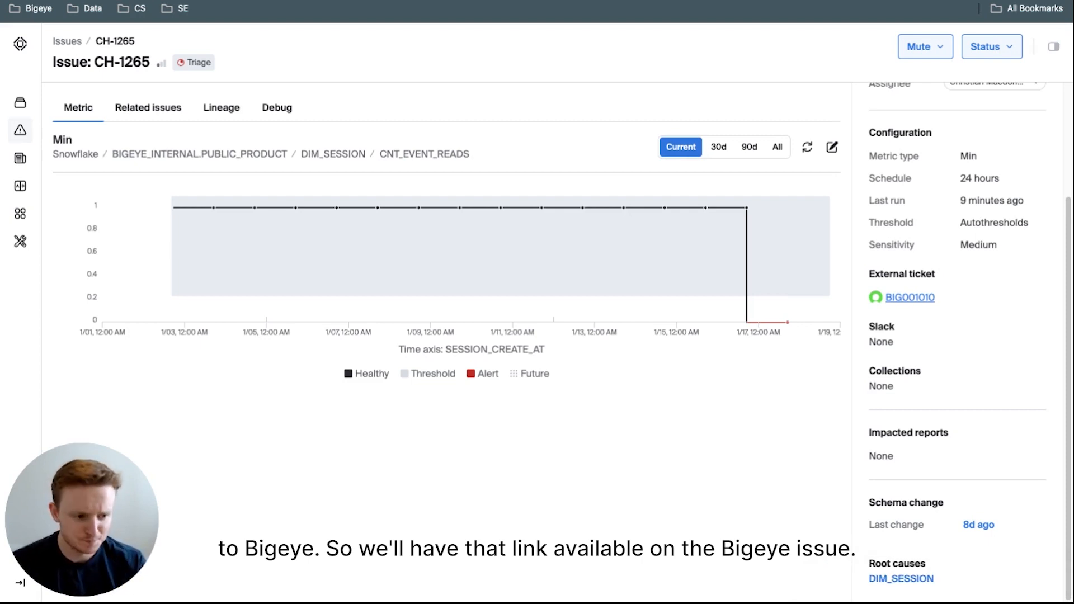
# Open the linked ServiceNow ticket BIG001010 to review its prefilled CH-1265 details.
pyautogui.click(909, 297)
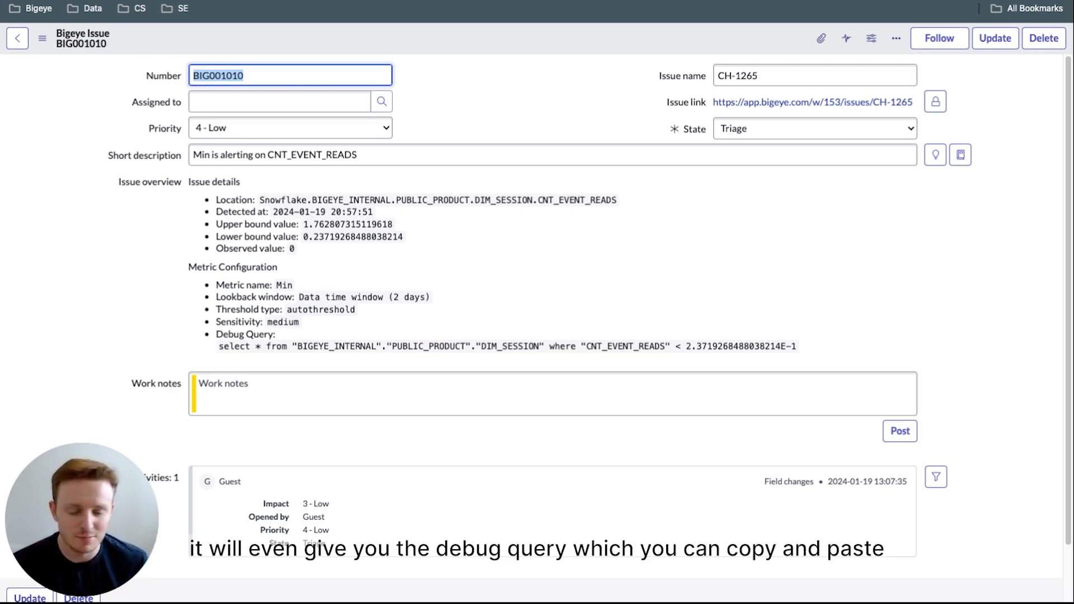
pyautogui.moveTo(796, 352)
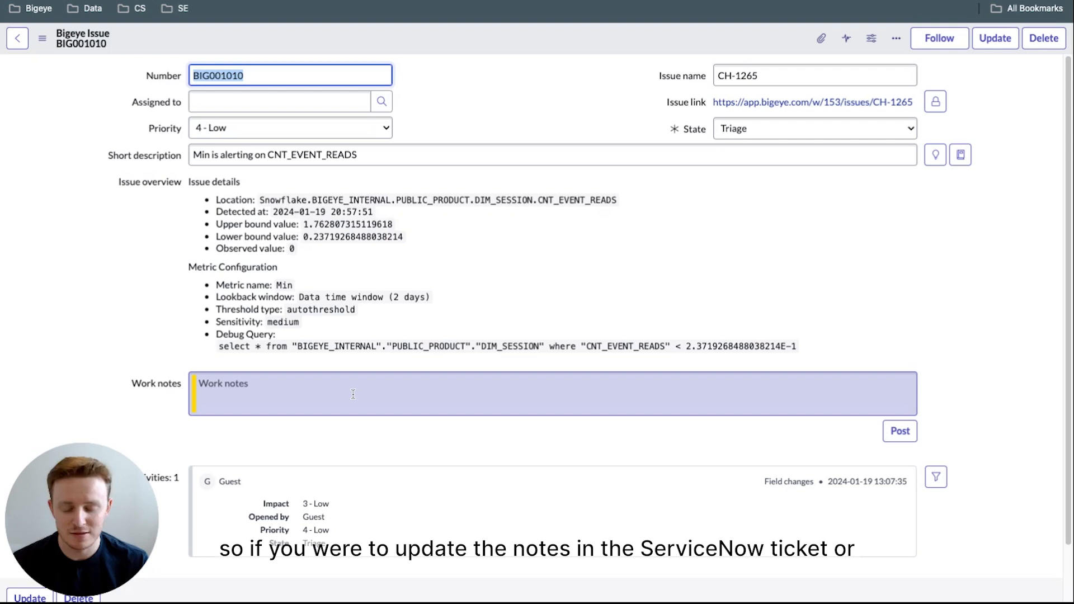
pyautogui.moveTo(587, 319)
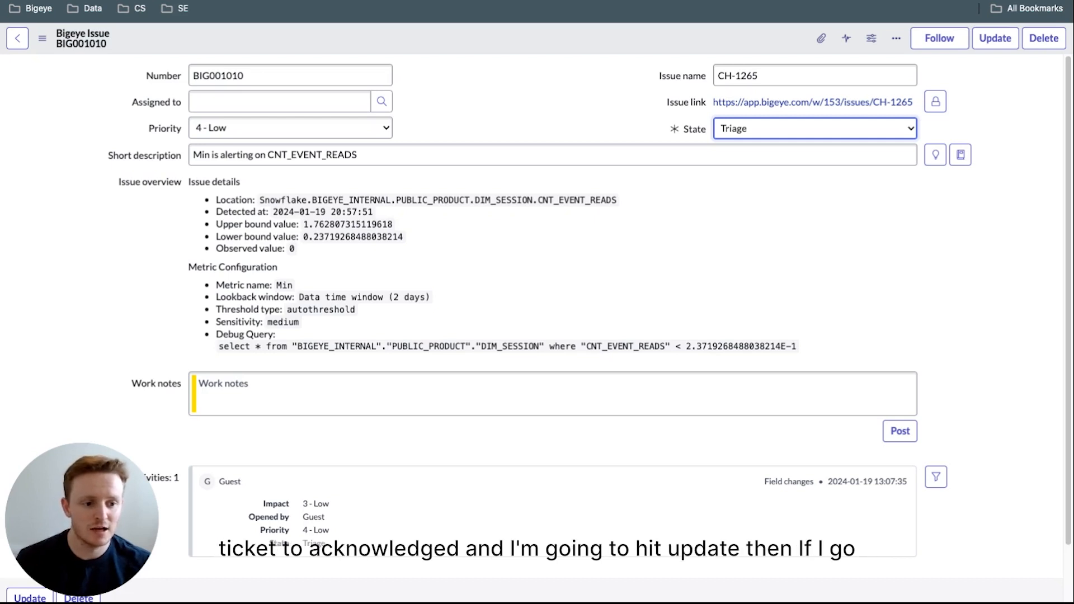
# Save BIG001010 as Acknowledged, reopen it, and follow its Issue link back to CH-1265.
pyautogui.click(815, 128)
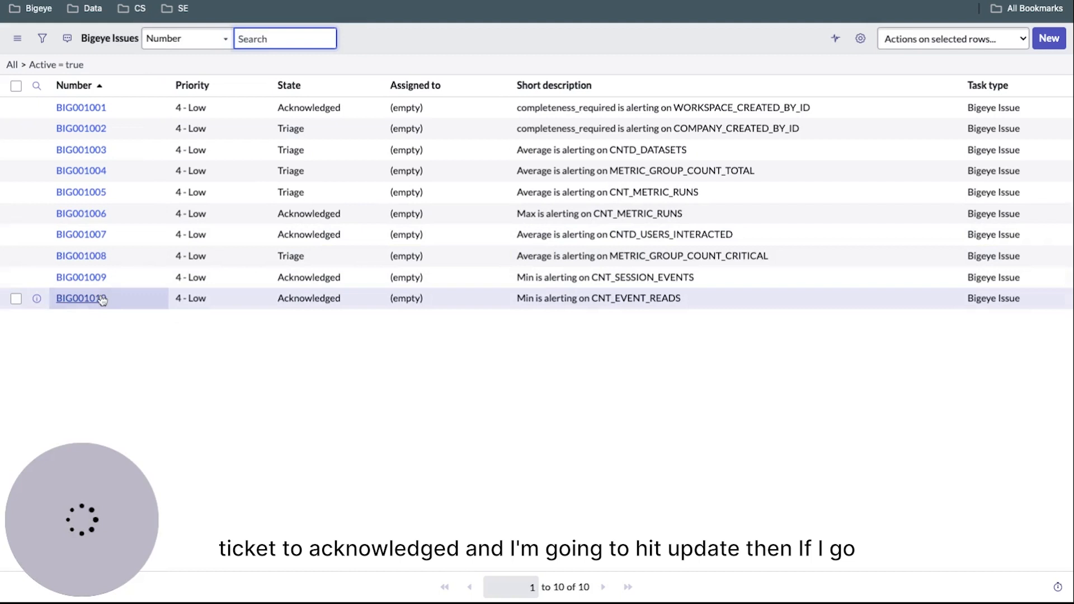
pyautogui.click(81, 298)
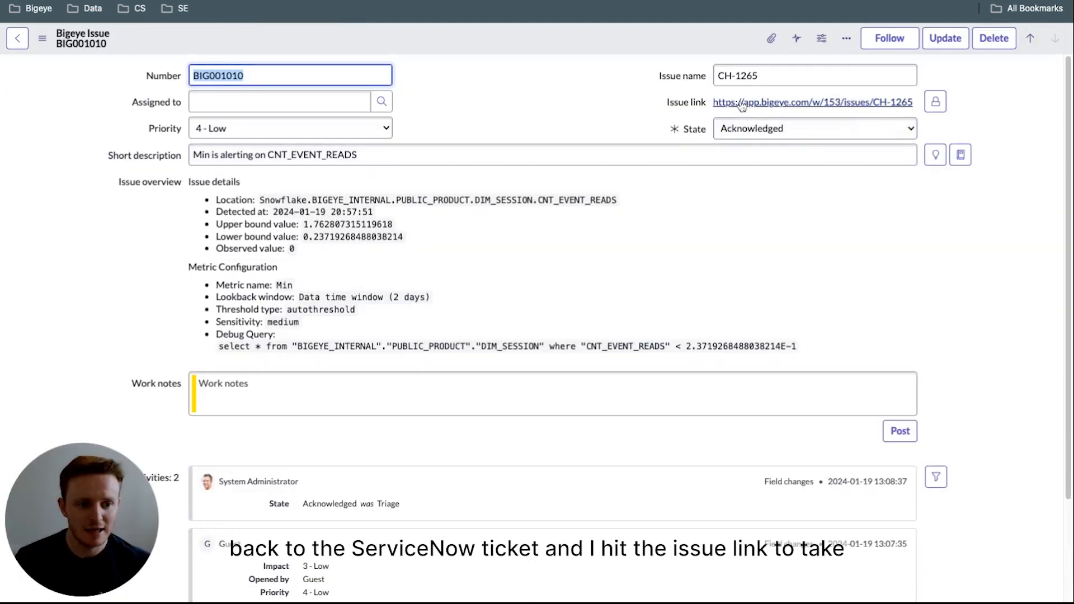
pyautogui.click(812, 101)
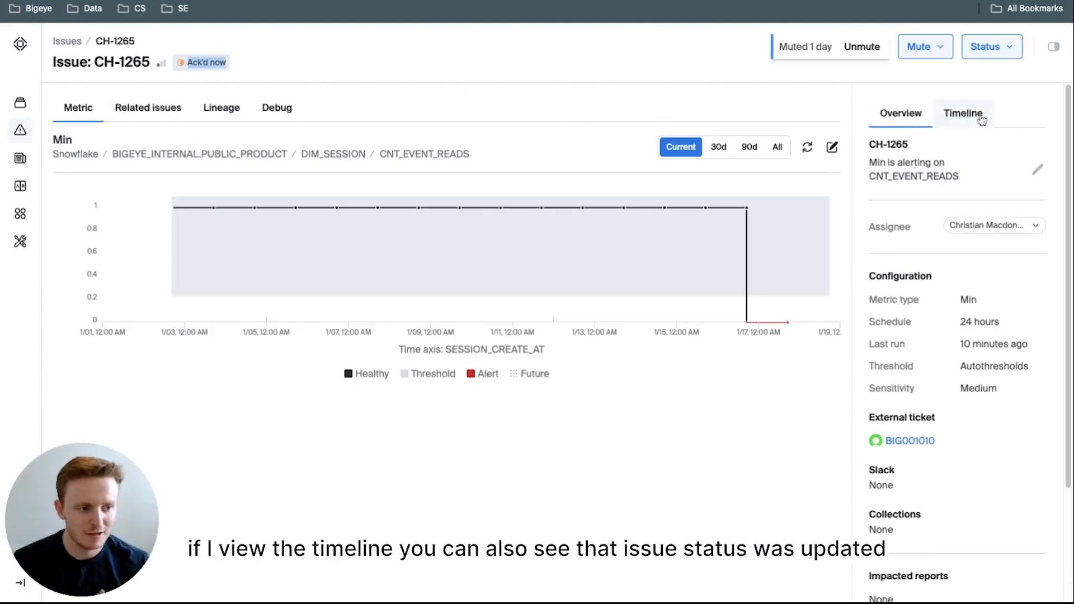
# View CH-1265's timeline showing the Acknowledged change, then its available statuses.
pyautogui.click(961, 113)
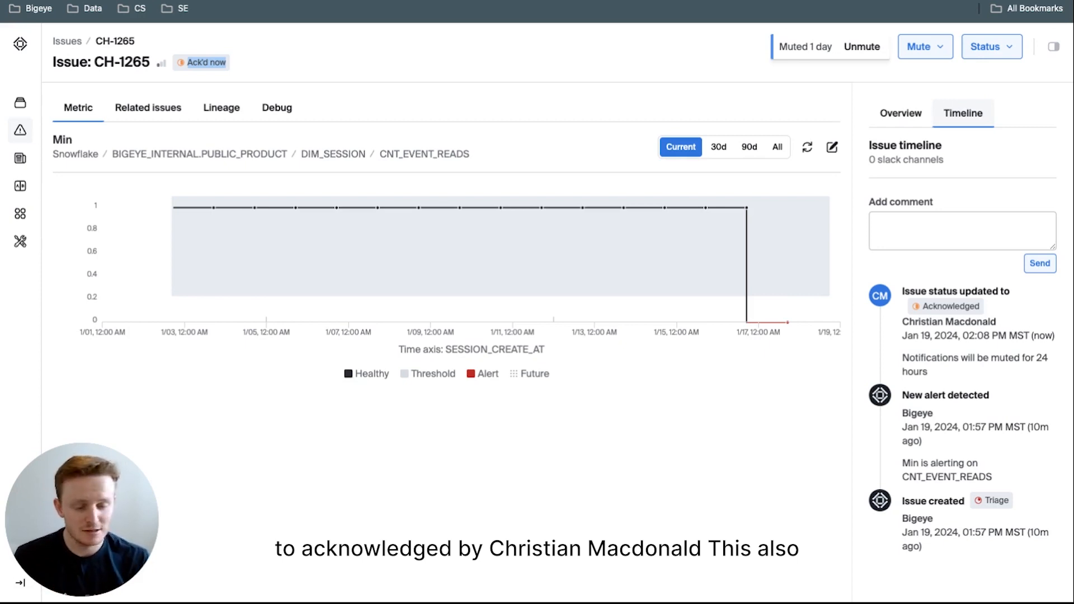
pyautogui.moveTo(1015, 295)
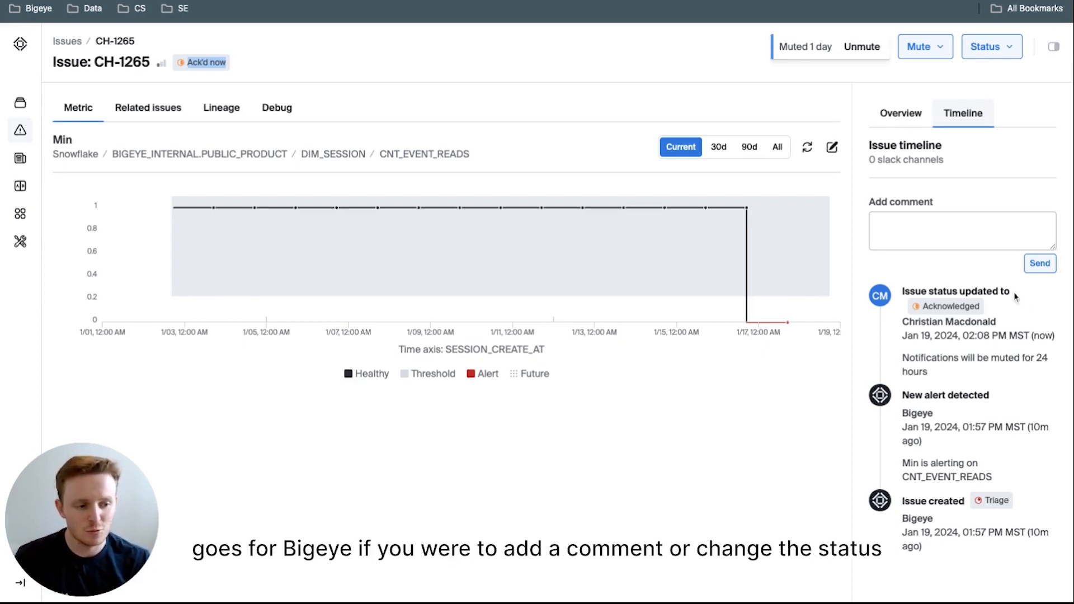
pyautogui.click(990, 46)
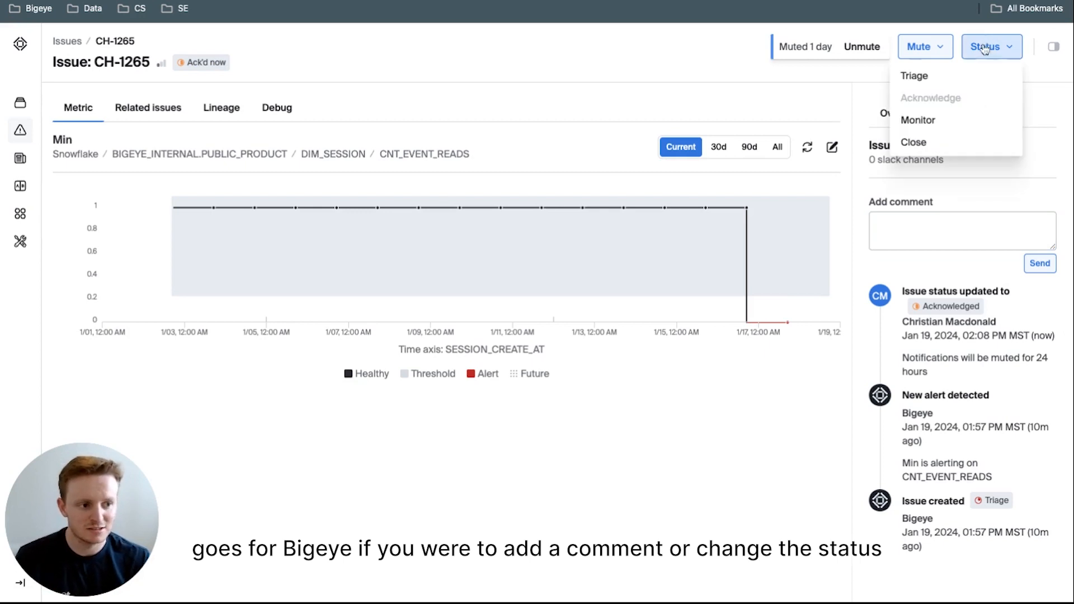
pyautogui.moveTo(940, 275)
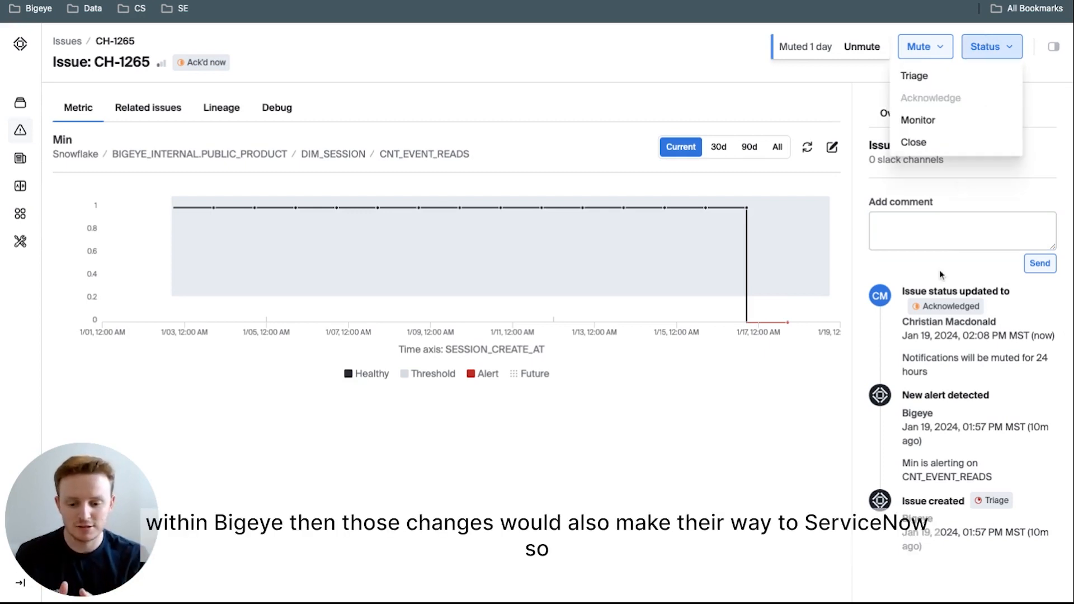